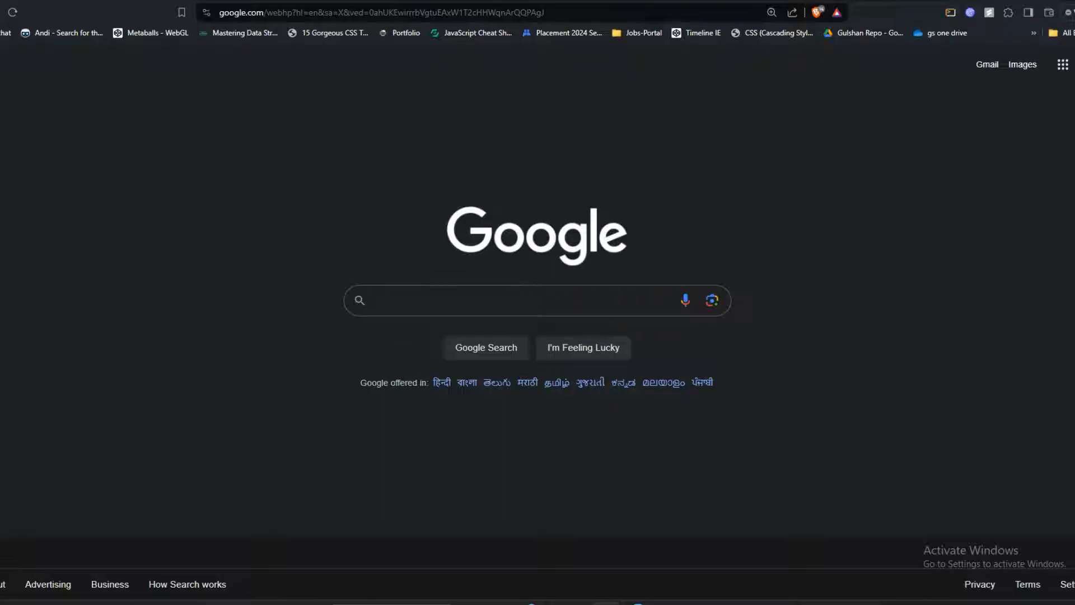
Search Google for 'spedd' and follow the speed test suggestion to speedtest.net
click(514, 300)
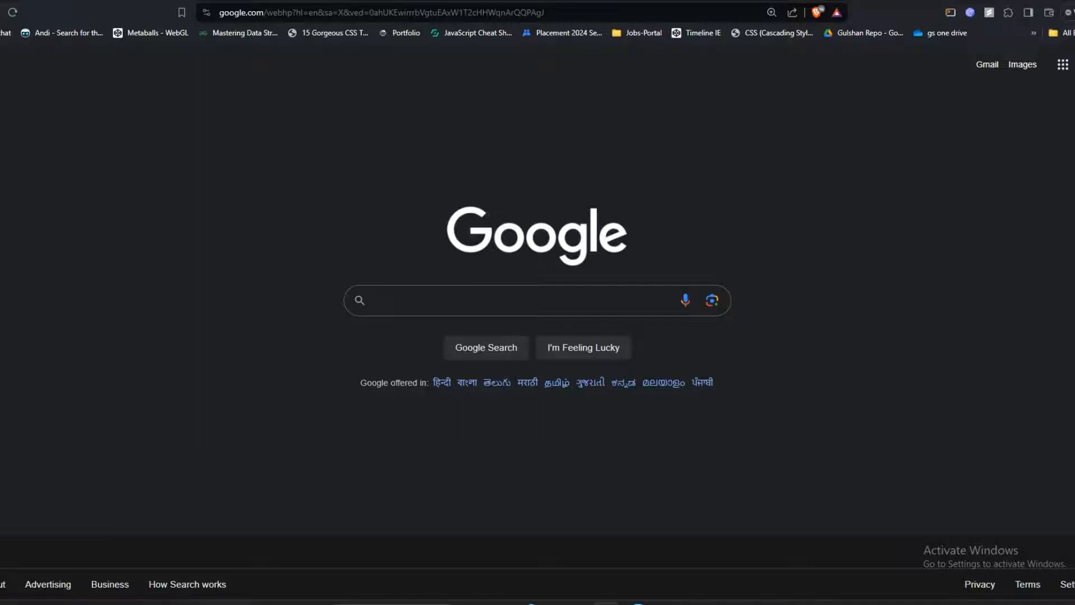
click(502, 300)
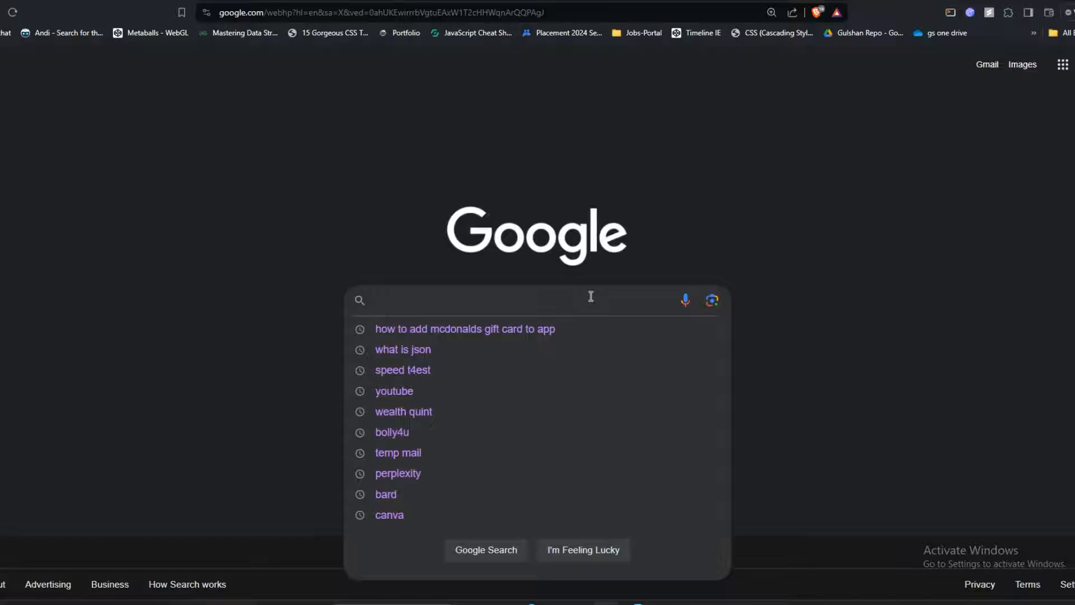
text(spedd)
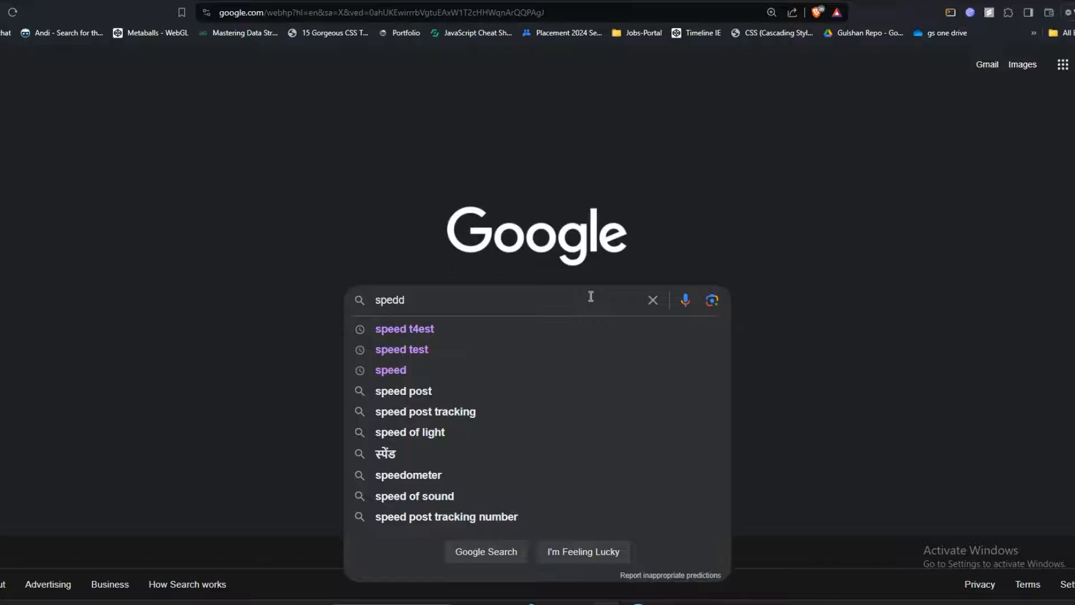
click(404, 330)
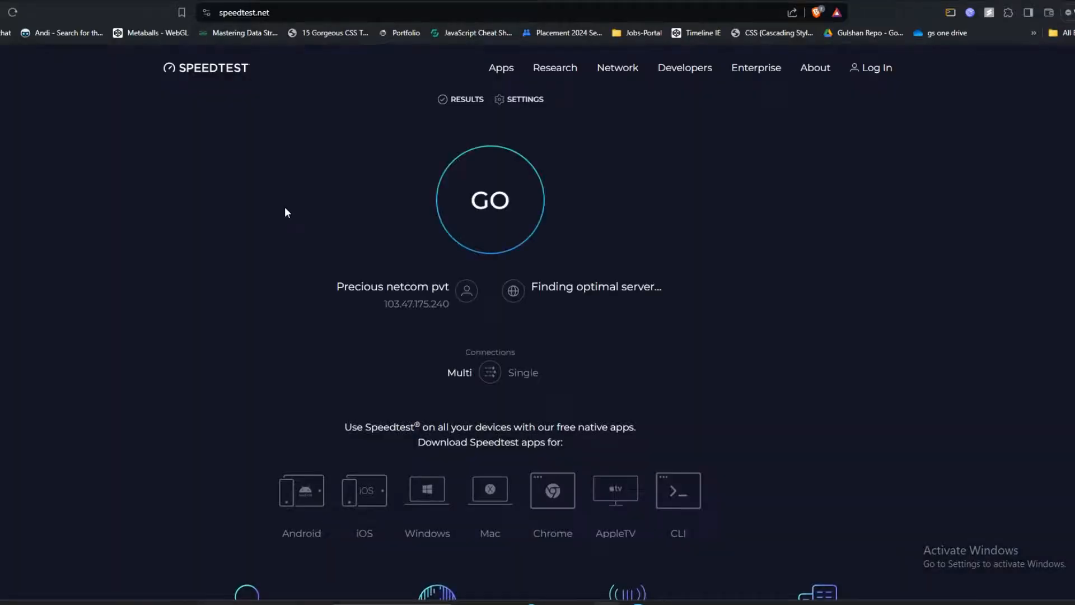
Start the Speedtest run and allow location access, reaching about 74.74 Mbps download
click(491, 199)
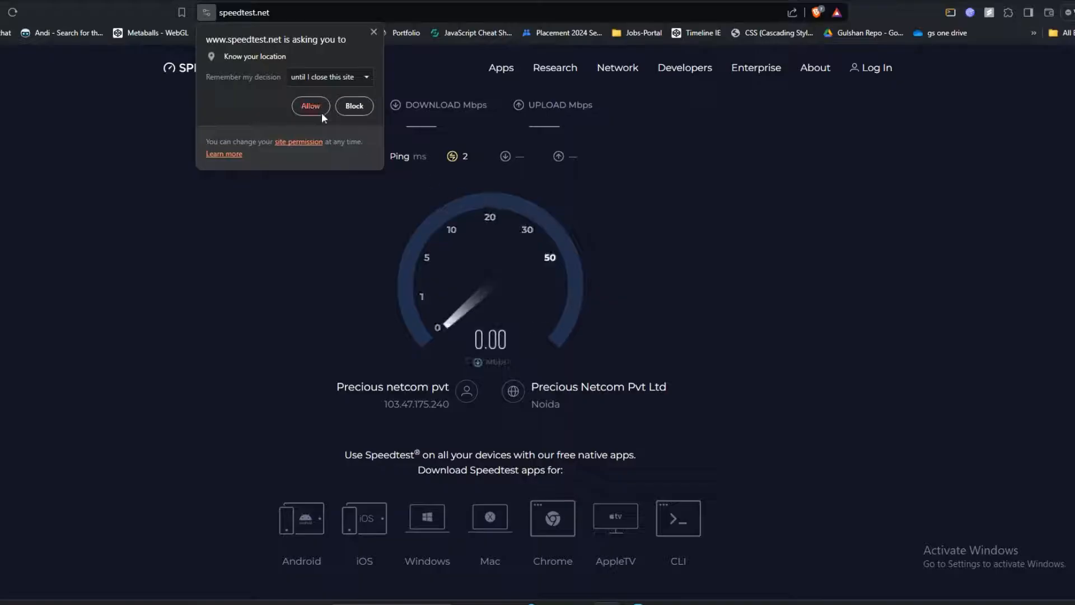
click(310, 105)
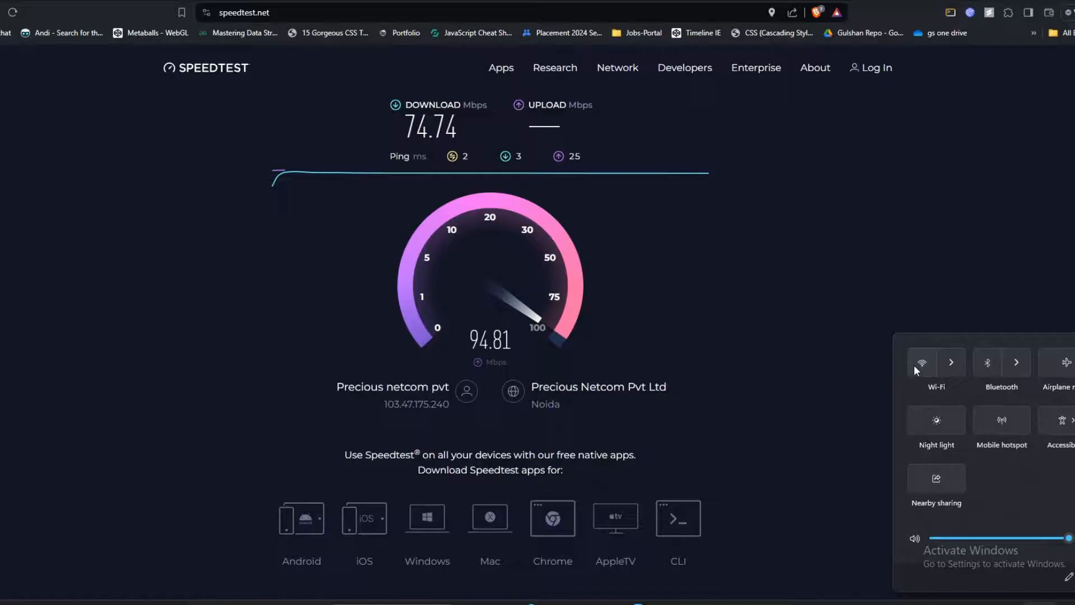
Switch Wi-Fi on from Windows Quick Settings and dismiss the panel
click(923, 363)
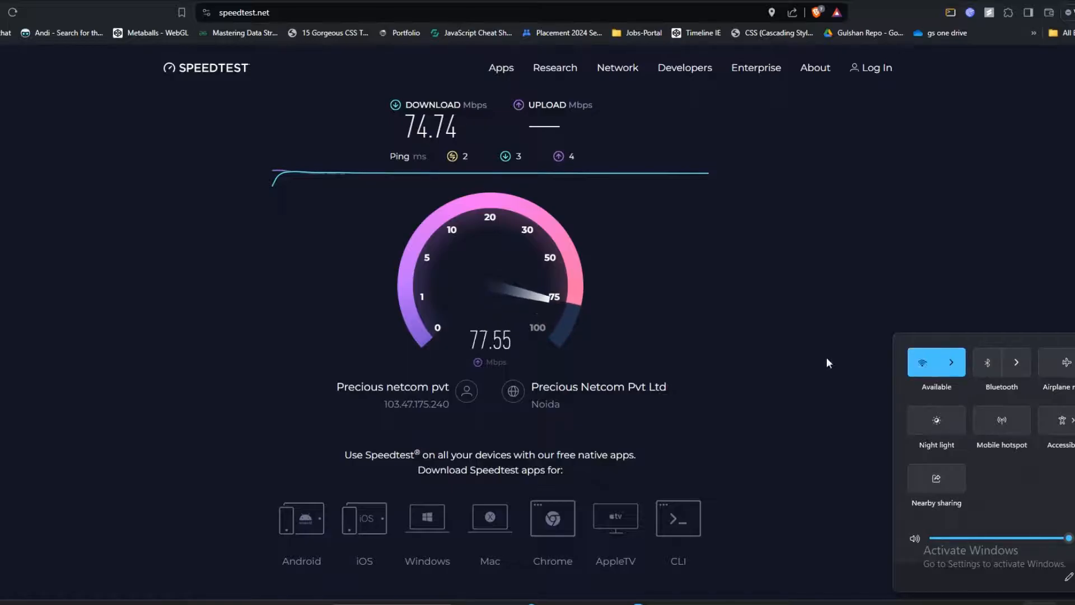
click(60, 217)
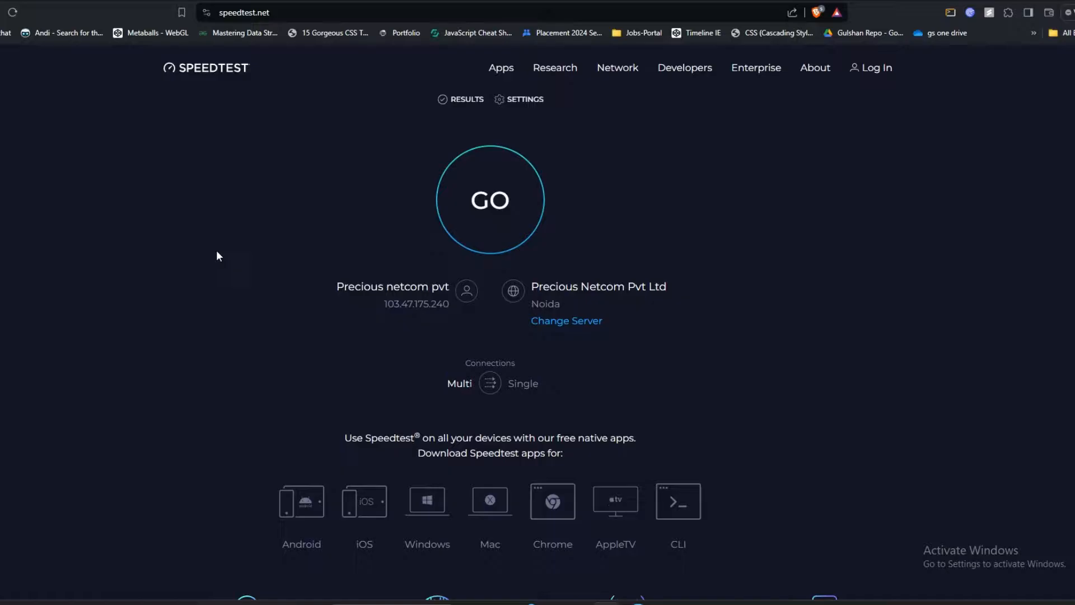
mouse_move(596, 246)
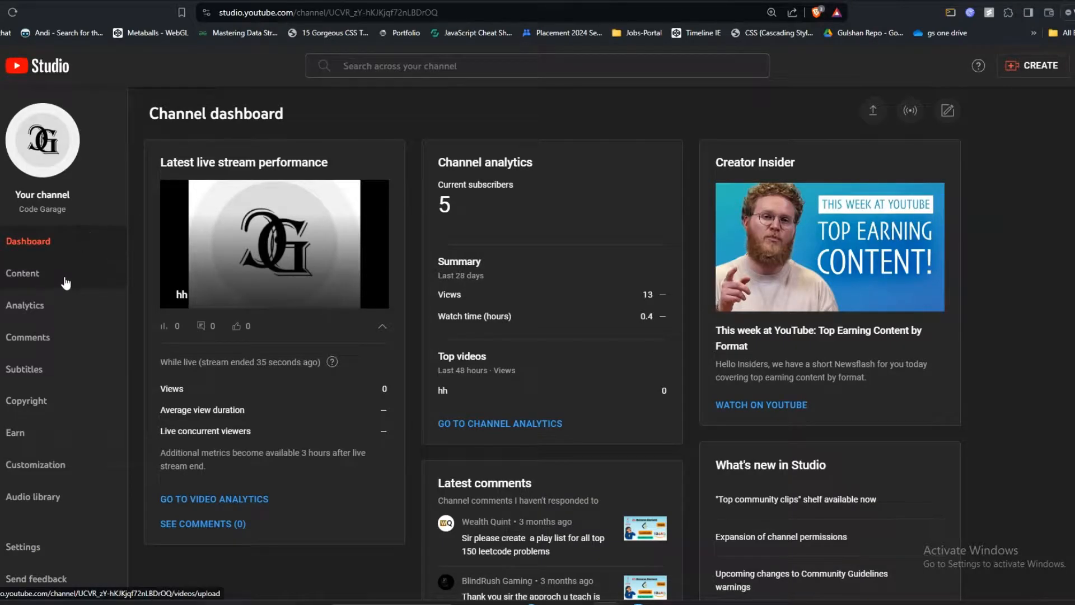
From the channel's Live content list, open the details of the 'hh' stream replay
click(23, 273)
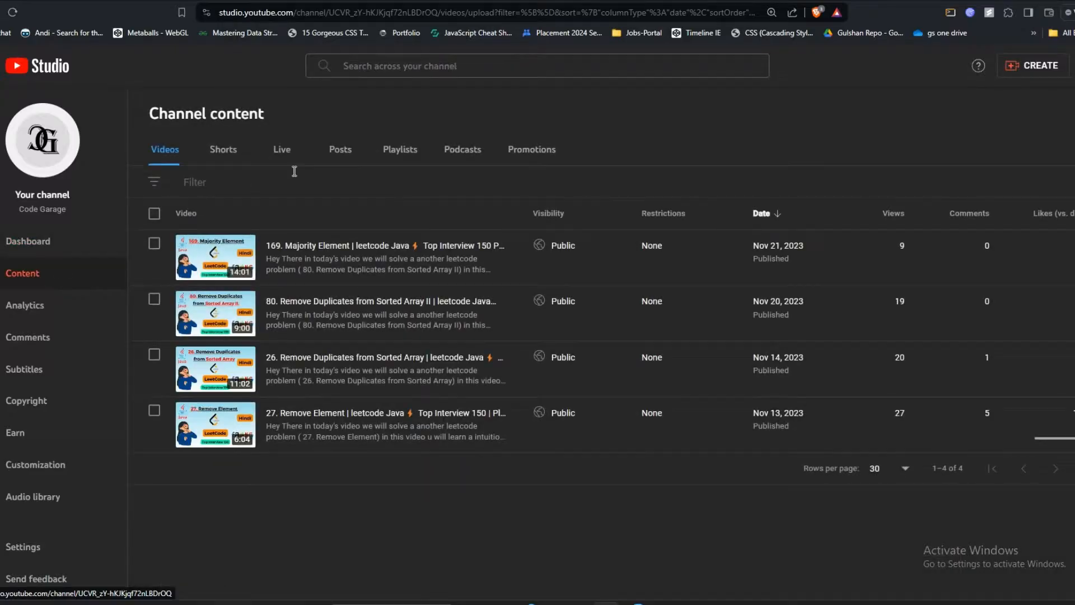
click(283, 150)
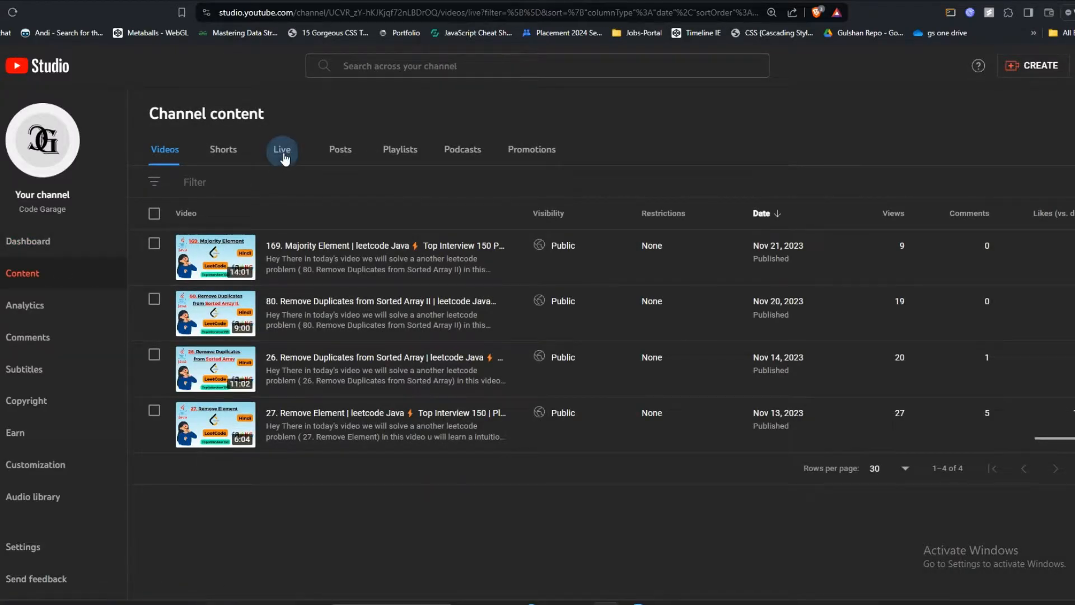
click(281, 150)
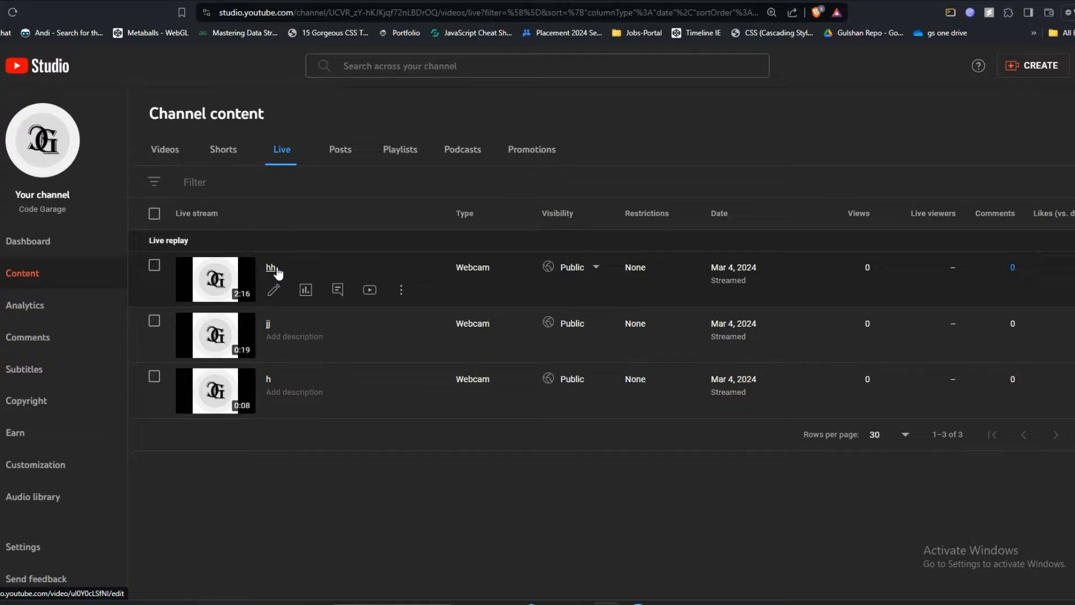
click(270, 267)
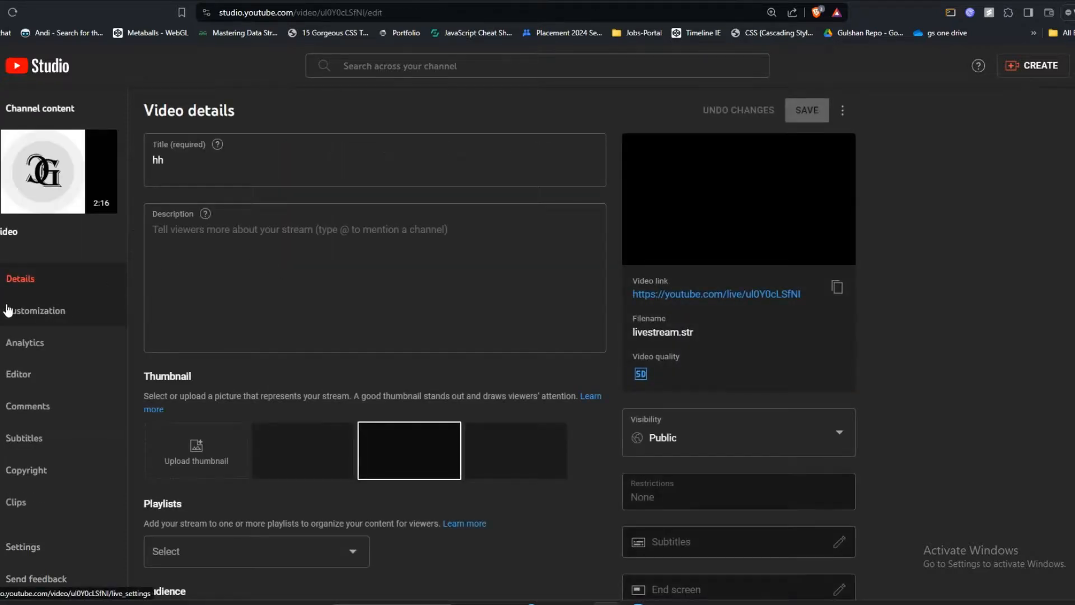
Under Customization, tick 'Live chat replay' for 'hh' and save the change
click(34, 310)
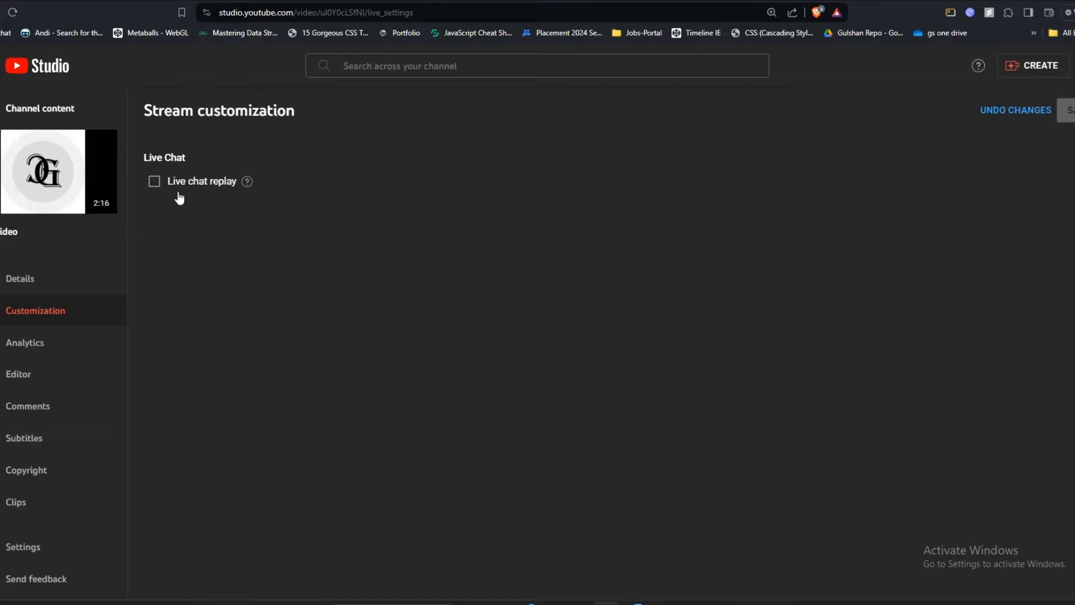
mouse_move(183, 188)
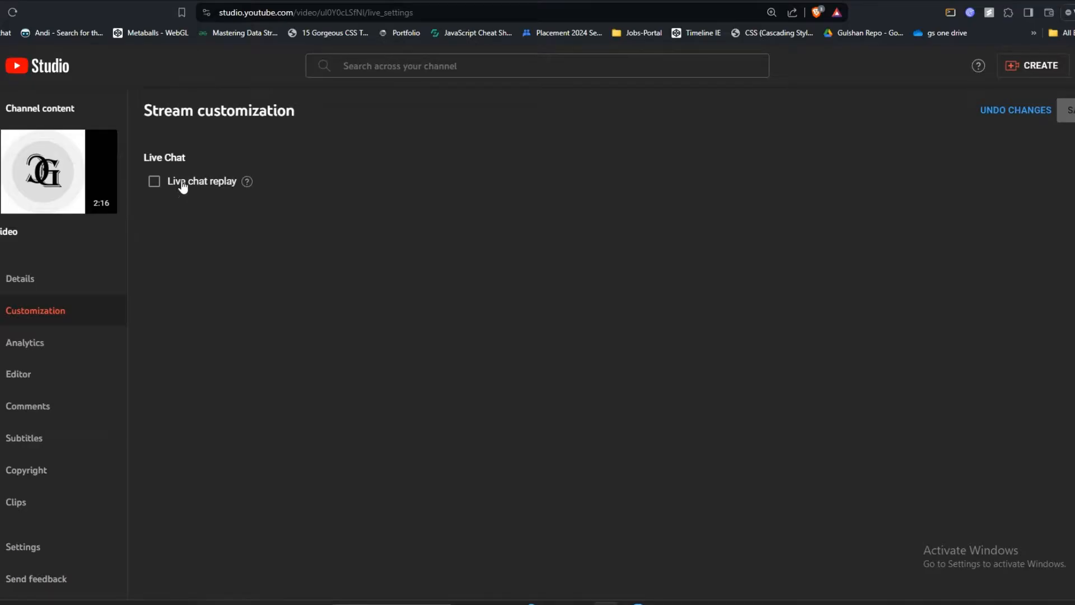
click(155, 181)
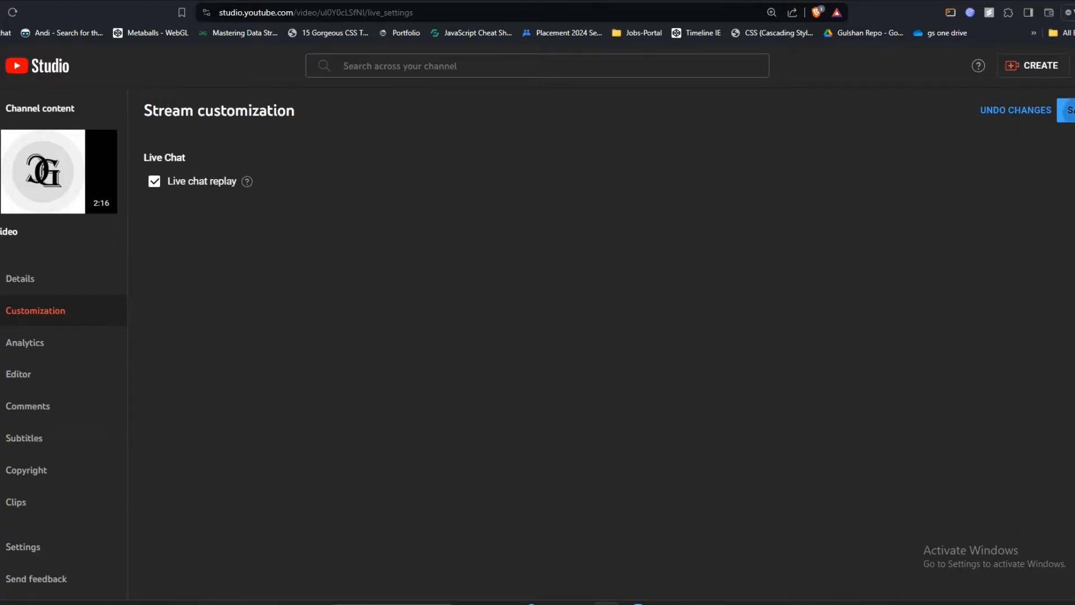
click(1068, 110)
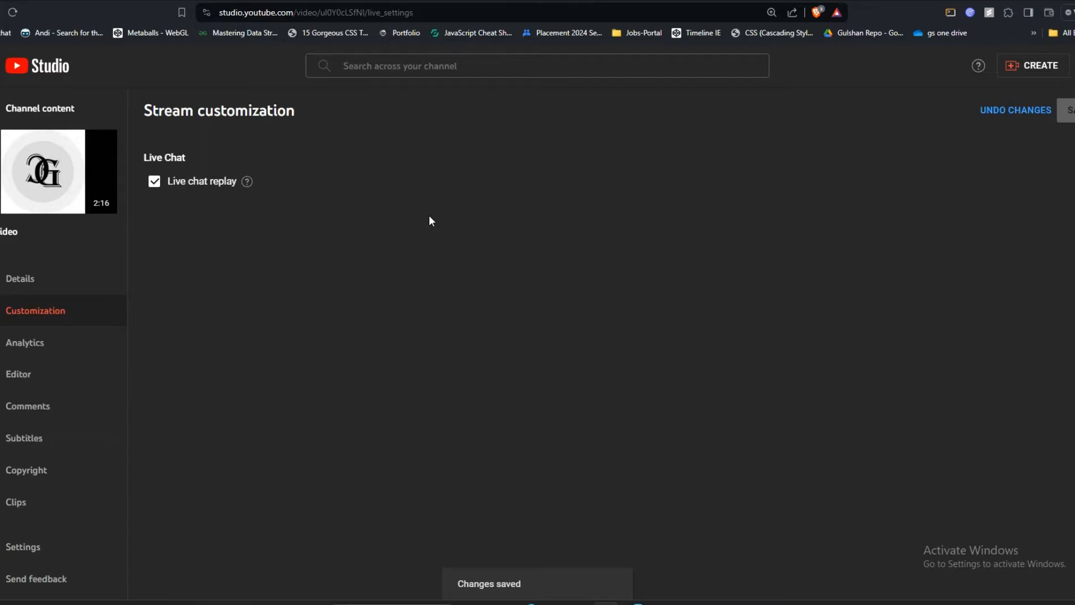